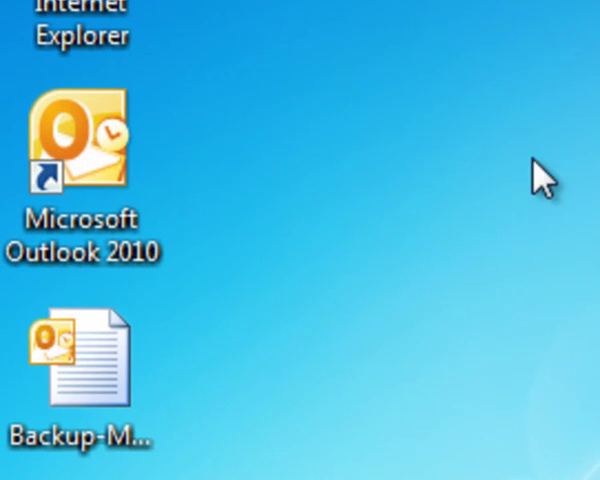
pyautogui.moveTo(398, 194)
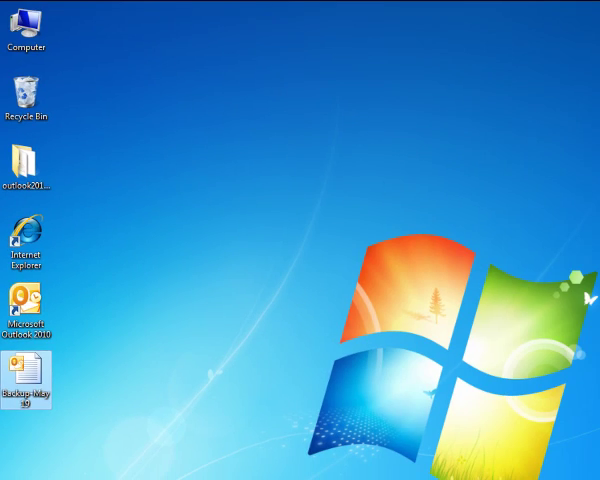
# Step: Launch Outlook 2010 and start the Import and Export Wizard from File > Open > Import
pyautogui.doubleClick(24, 318)
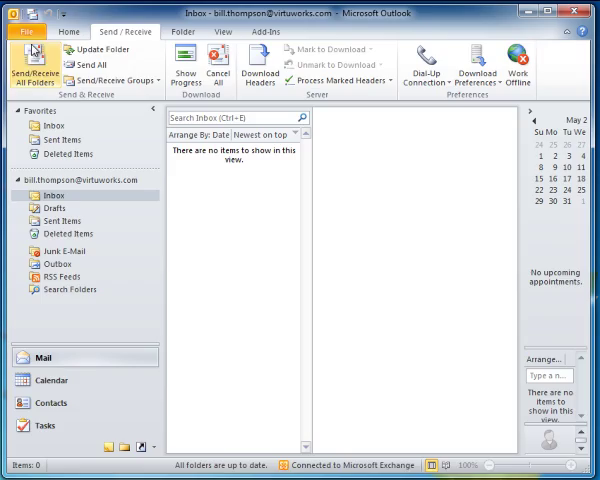
pyautogui.click(20, 32)
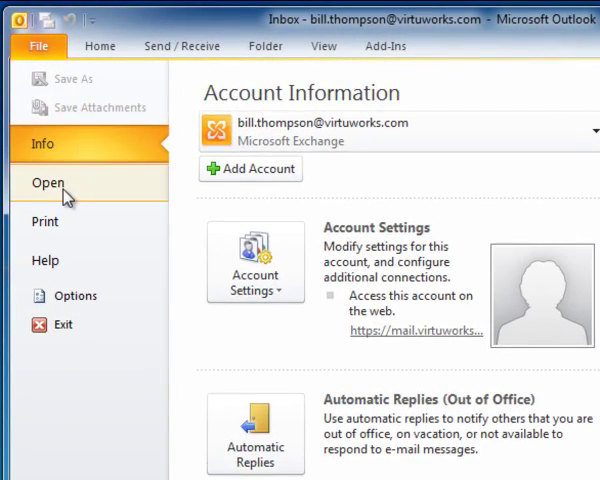
pyautogui.click(48, 184)
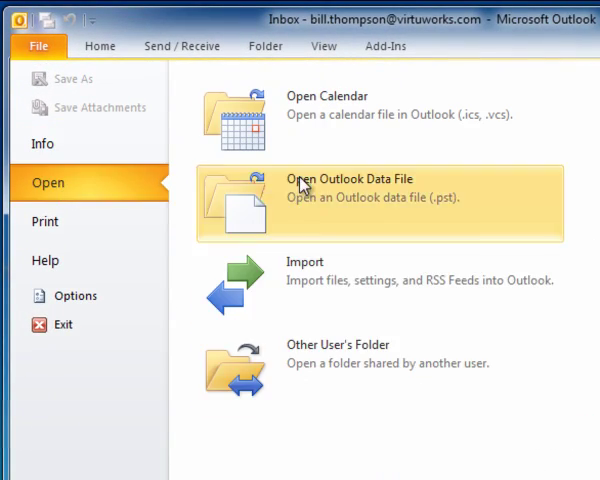
pyautogui.click(304, 270)
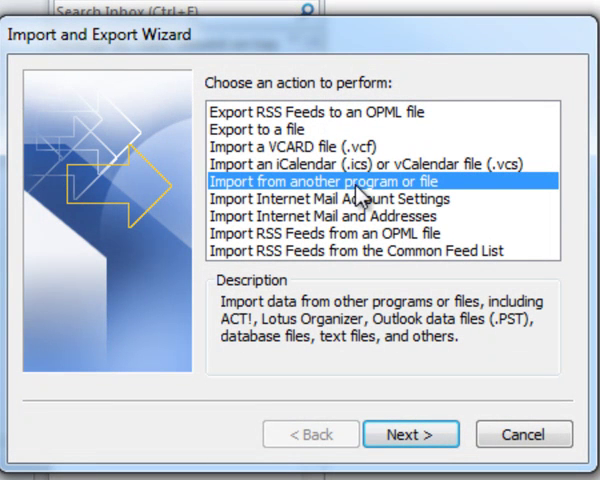
pyautogui.moveTo(410, 188)
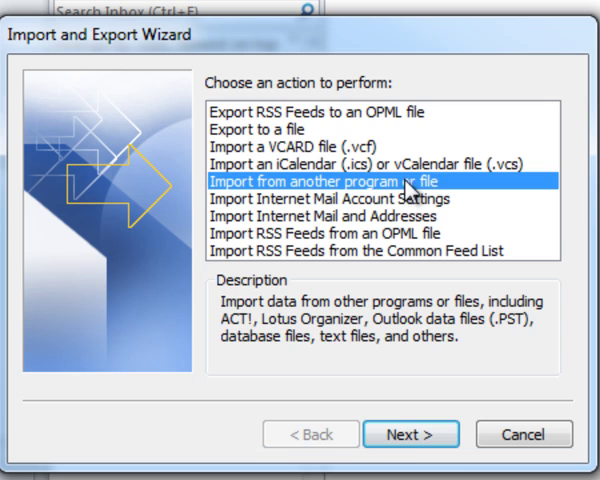
# Step: Choose importing from another program or file with Outlook Data File (.pst) as the type
pyautogui.click(410, 432)
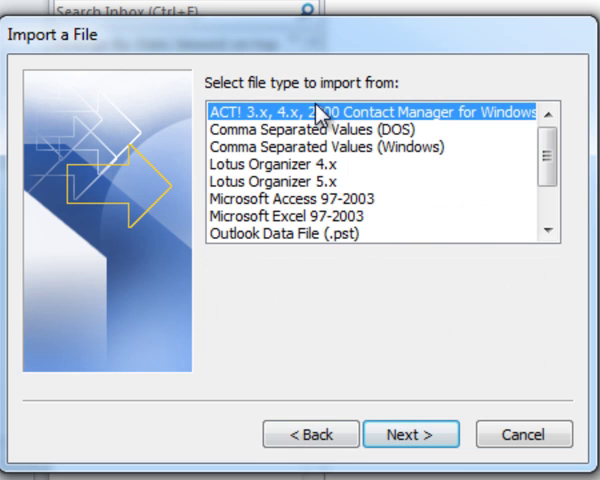
pyautogui.moveTo(304, 246)
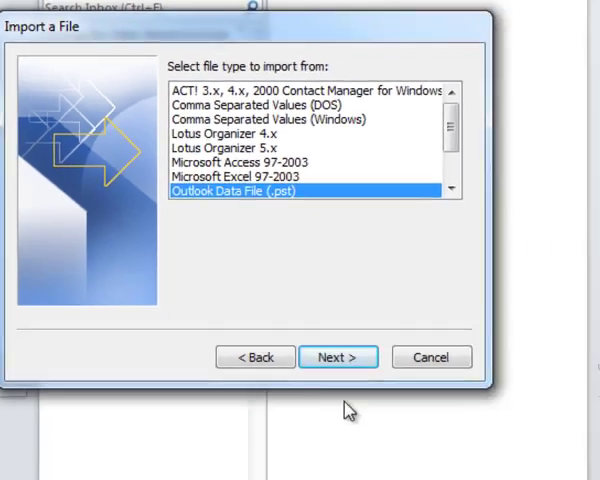
pyautogui.click(338, 356)
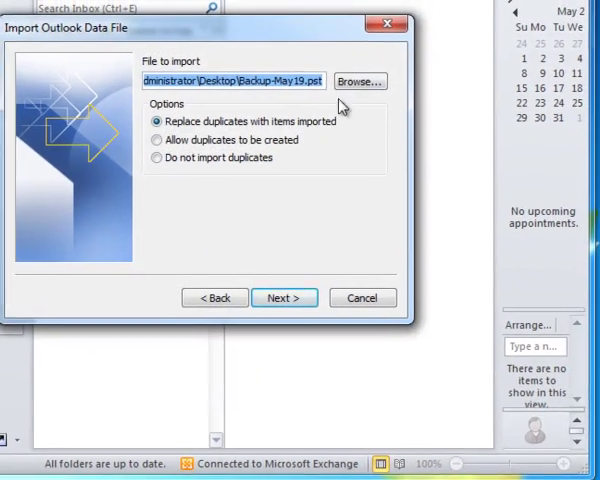
# Step: Browse to Backup-May19.pst on the Desktop as the import file, replacing duplicates with imported items
pyautogui.click(360, 80)
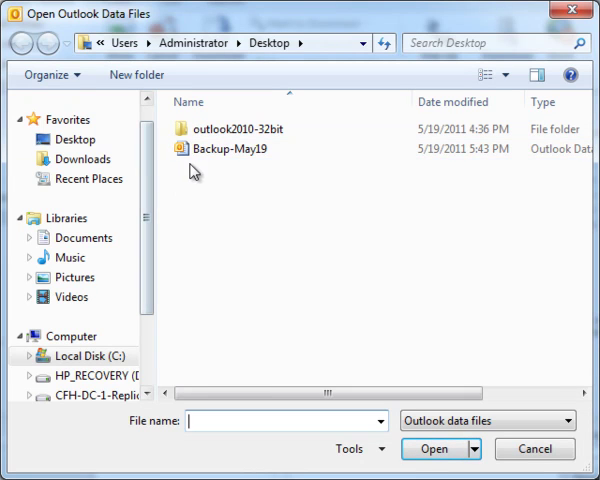
pyautogui.click(72, 140)
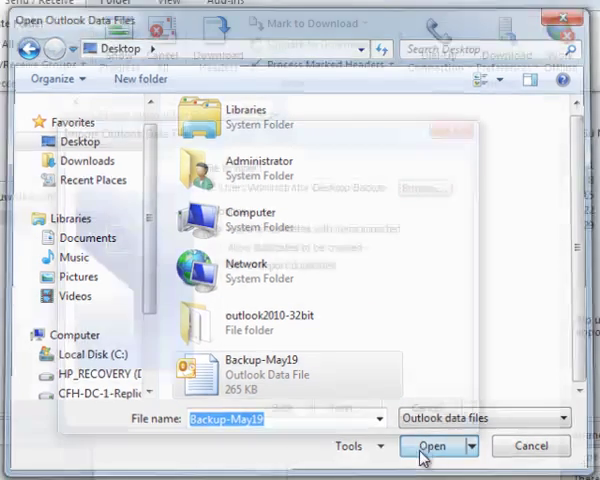
pyautogui.click(432, 446)
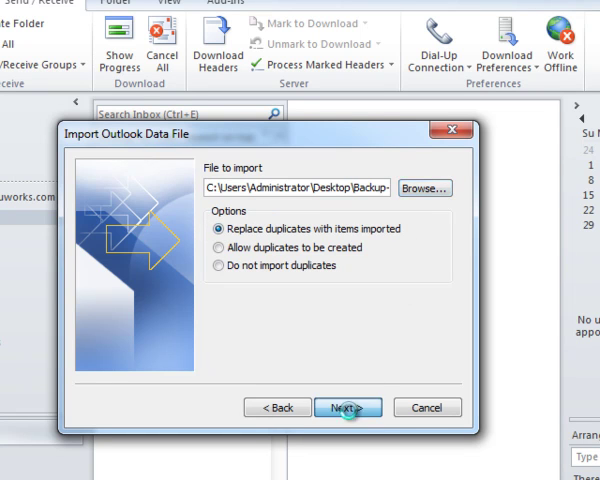
# Step: Finish the import with subfolders included into the same mailbox folders
pyautogui.click(348, 408)
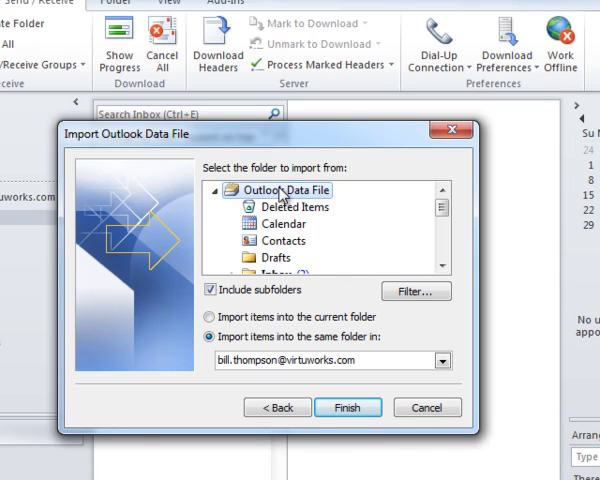
pyautogui.click(210, 290)
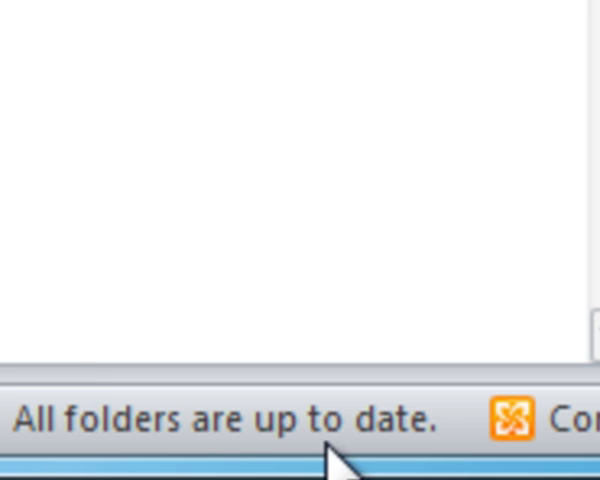
pyautogui.moveTo(520, 460)
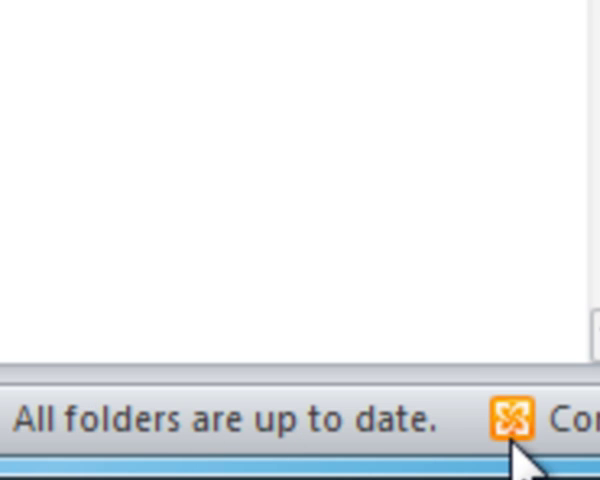
pyautogui.moveTo(500, 456)
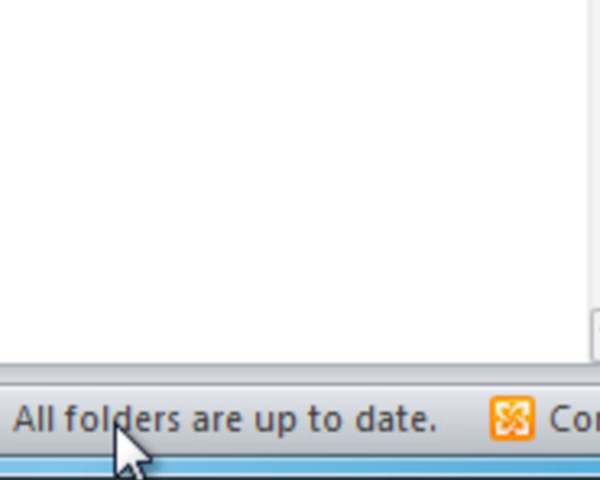
pyautogui.moveTo(258, 460)
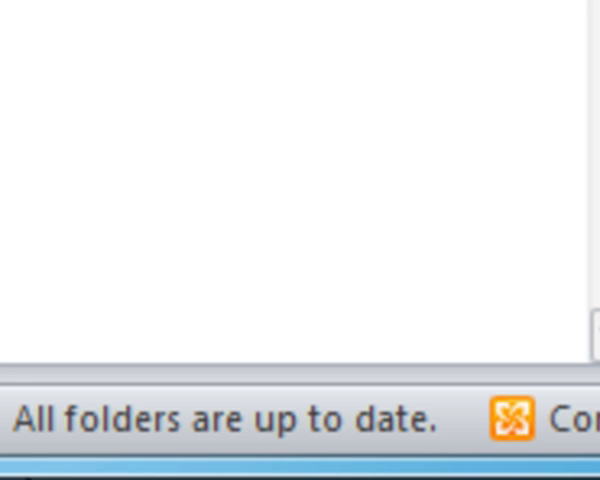
pyautogui.moveTo(480, 404)
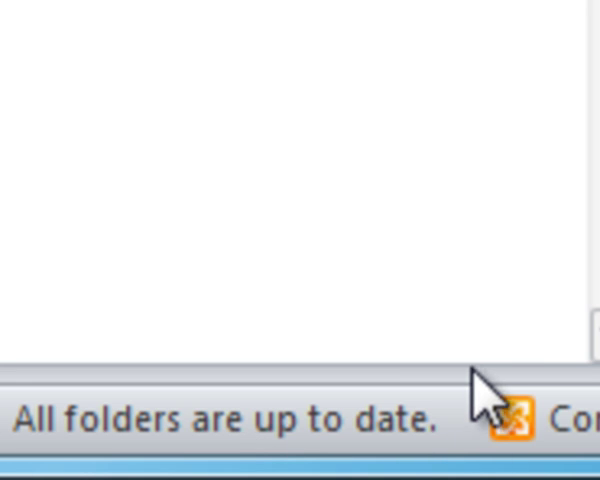